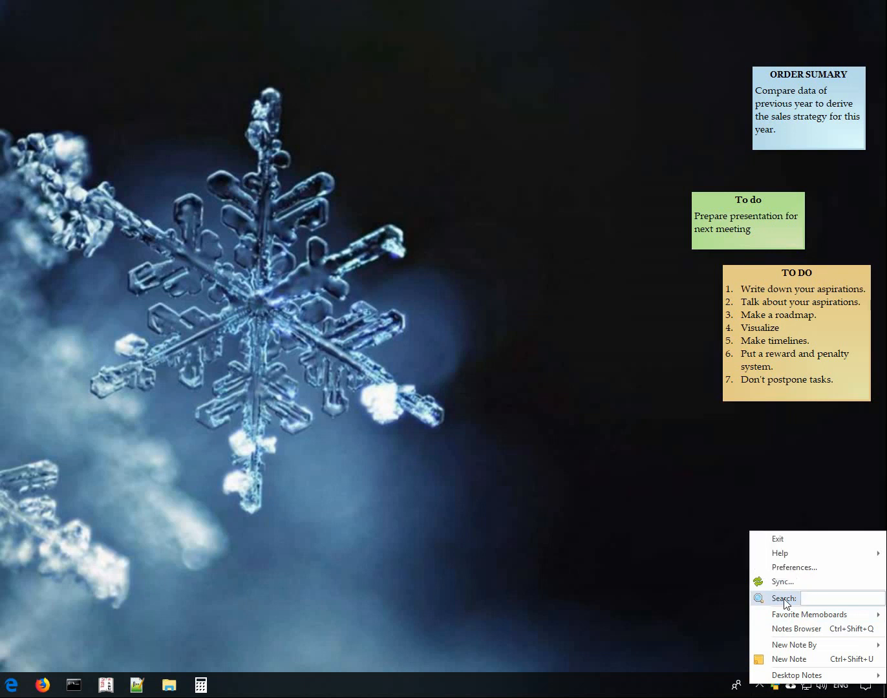
Run a keyword search for 'quotes' across all notes, returning four matches.
{"action": "type", "text": "quotes"}
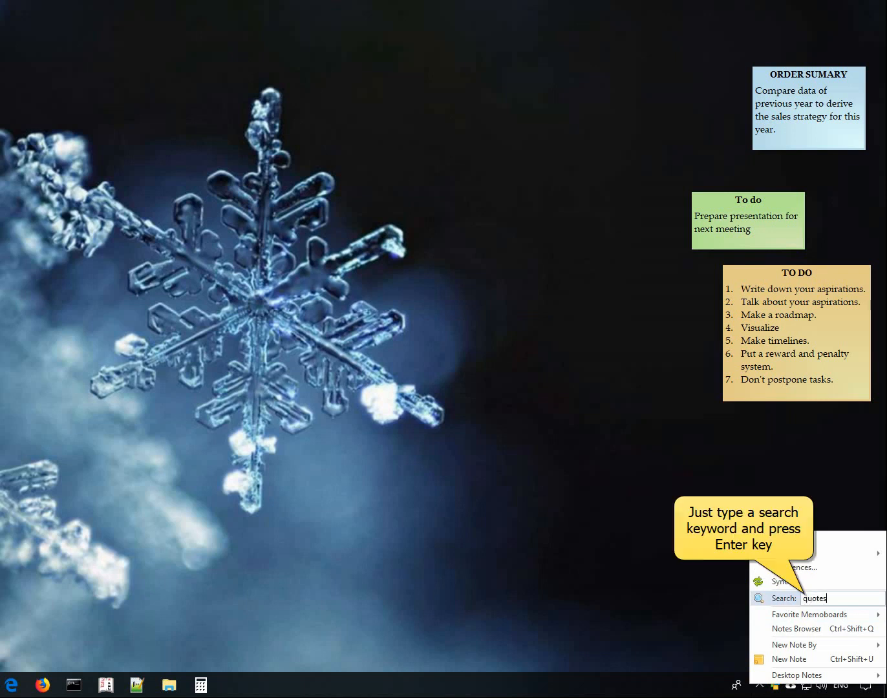
{"action": "key", "text": "Return"}
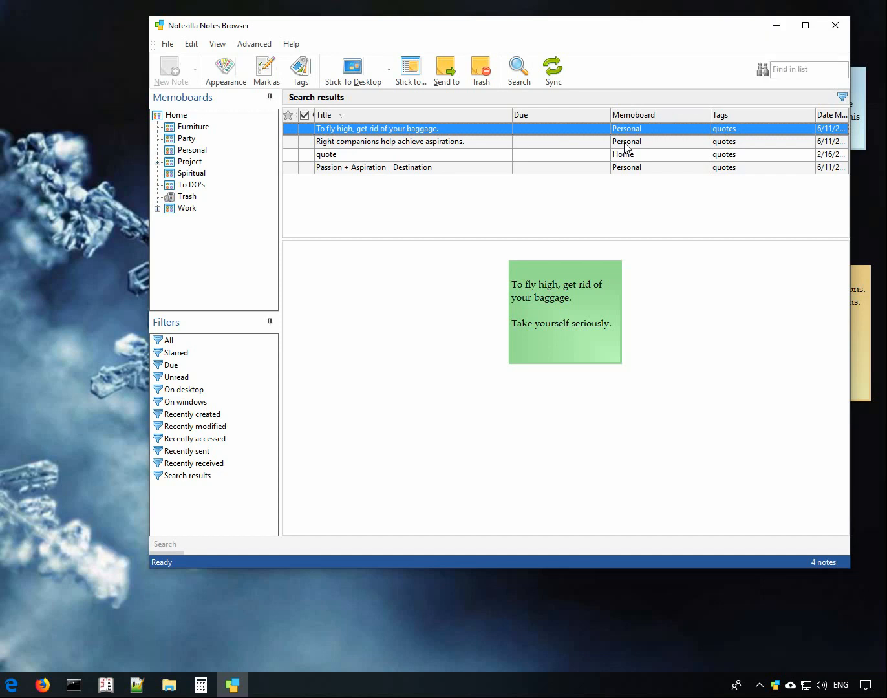
Preview the fourth result, the 'Passion + Aspiration= Destination' note.
{"action": "left_click", "coordinate": [374, 168]}
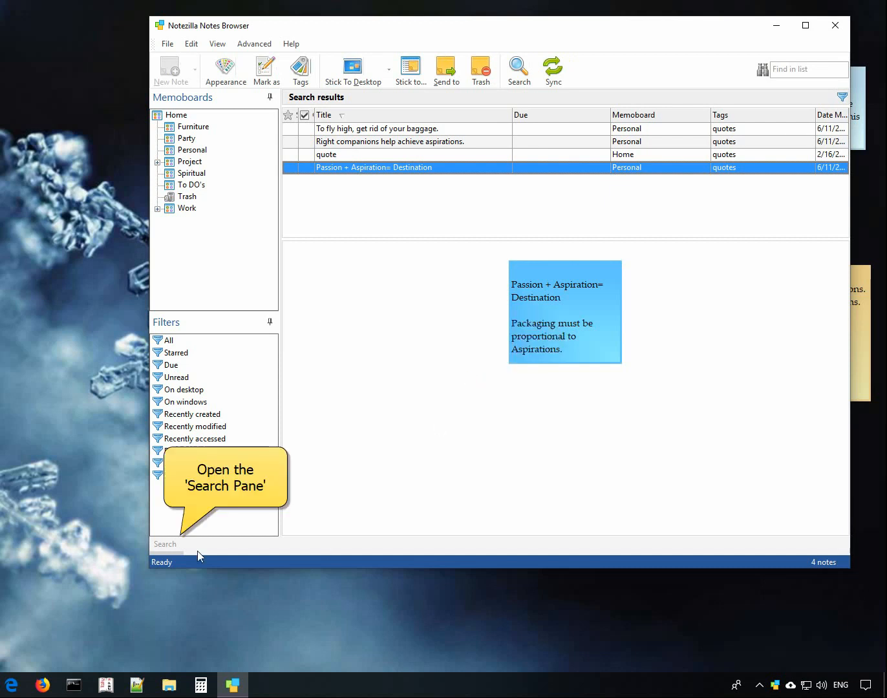
Search tags for 'home', finding the 'Plan for house renovation' note, then activate the TO DO note.
{"action": "left_click", "coordinate": [165, 543]}
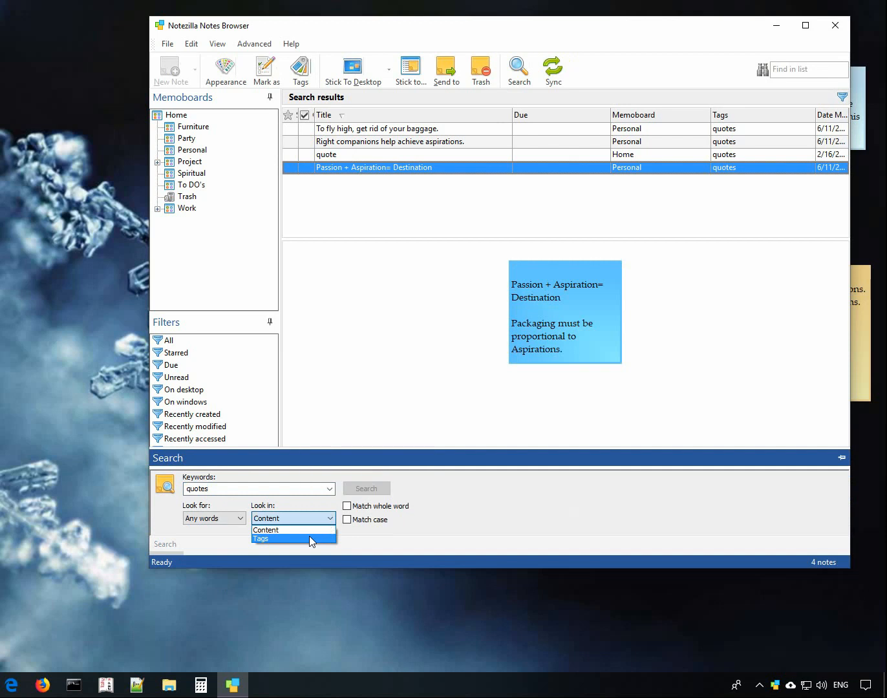
{"action": "left_click", "coordinate": [260, 538]}
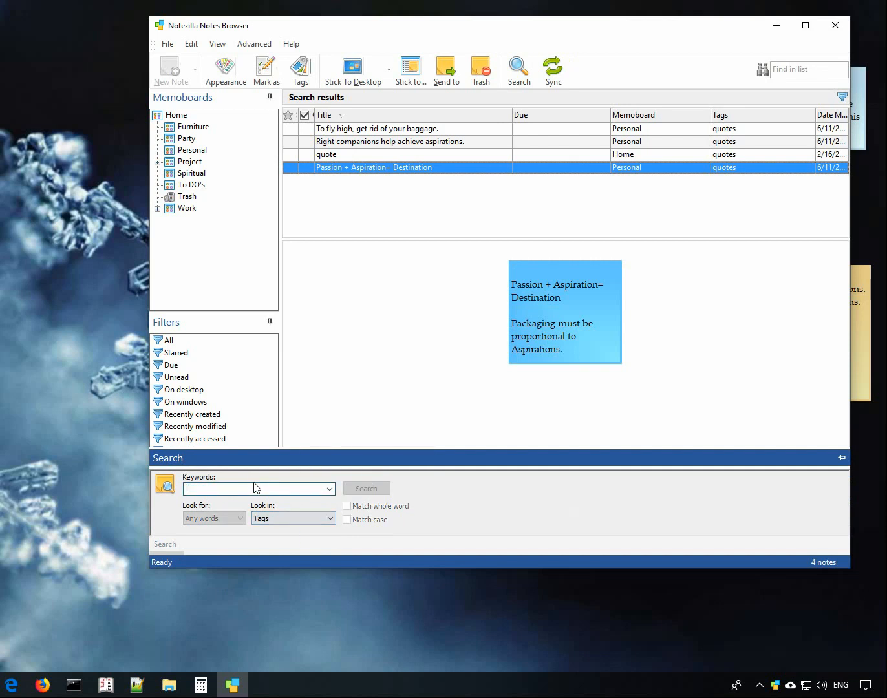
{"action": "type", "text": "home"}
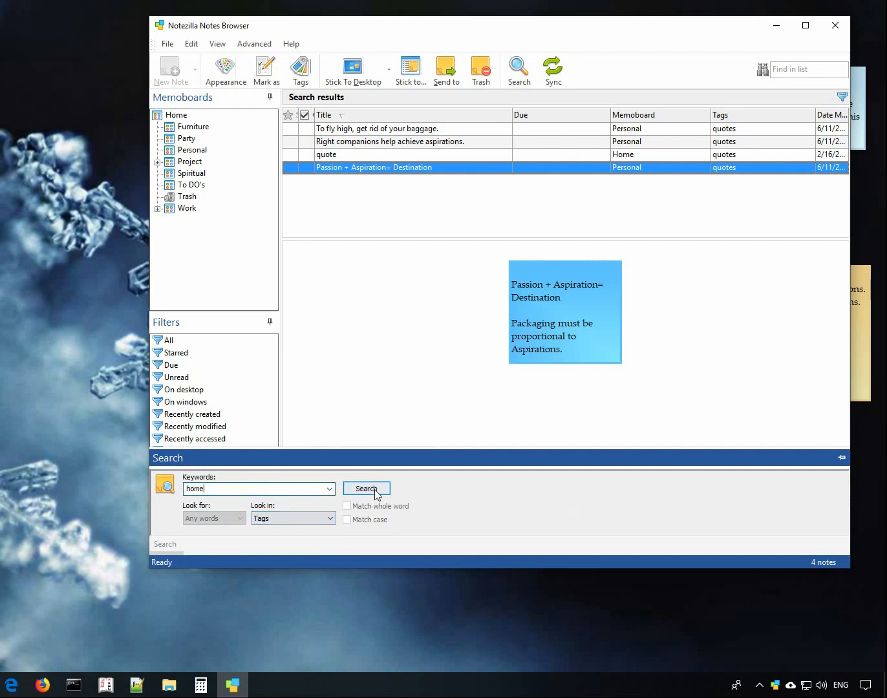
{"action": "left_click", "coordinate": [368, 489]}
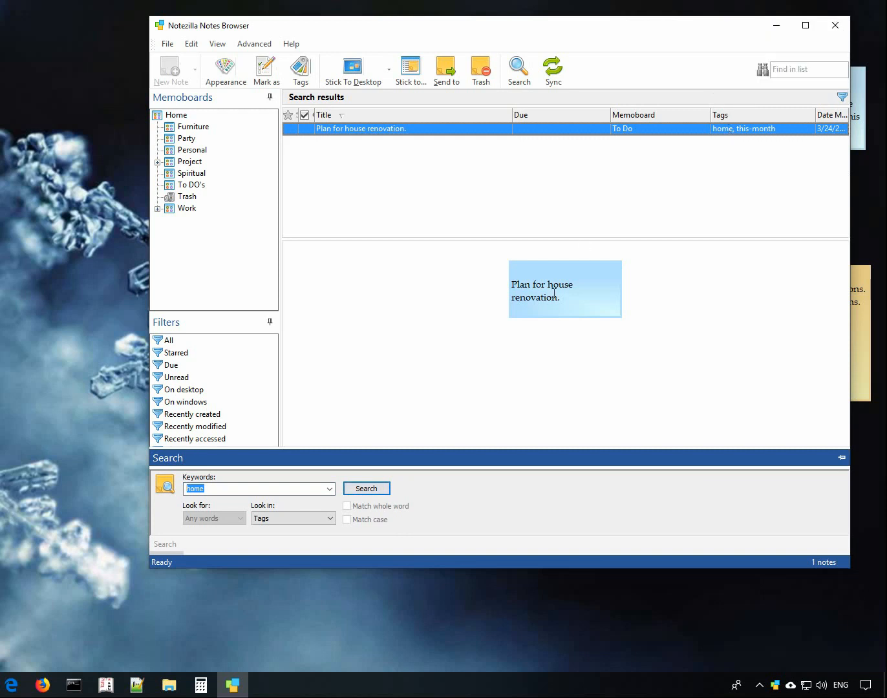
{"action": "left_click", "coordinate": [841, 458]}
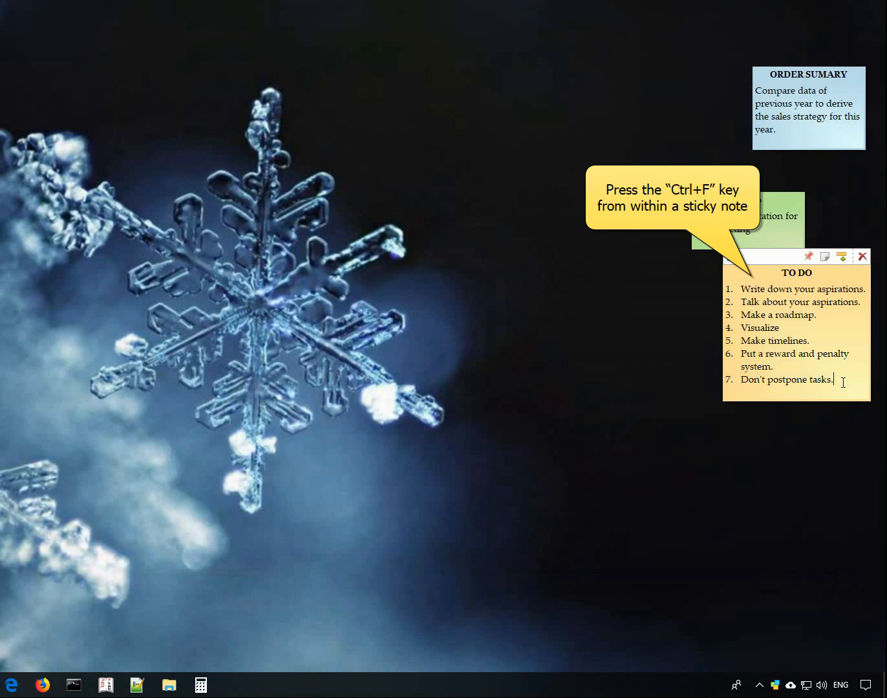
Find and highlight 'aspiration' inside the TO DO note via Ctrl+F, then close the find bar.
{"action": "key", "text": "ctrl+f"}
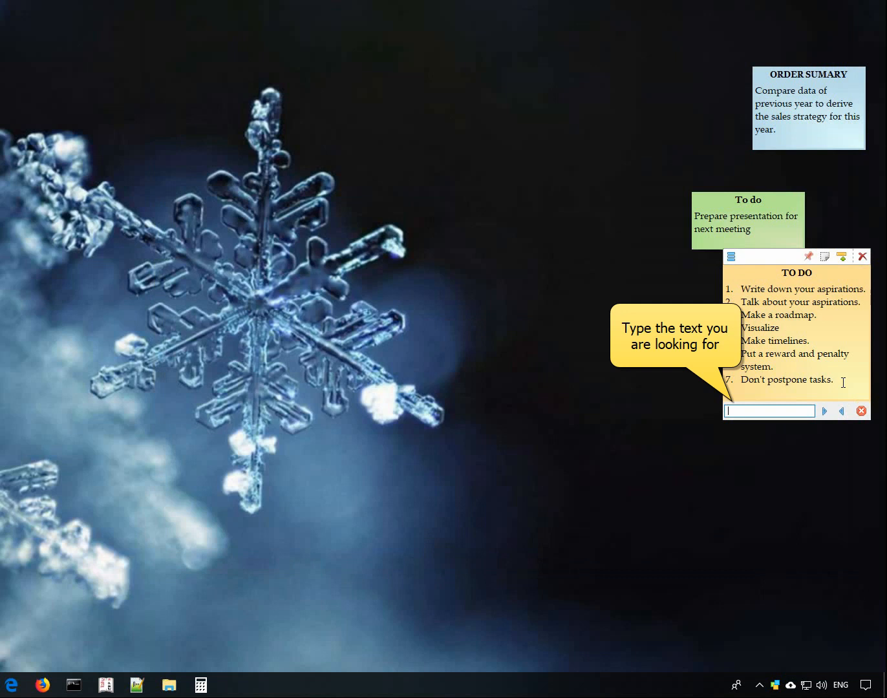
{"action": "type", "text": "aspiration"}
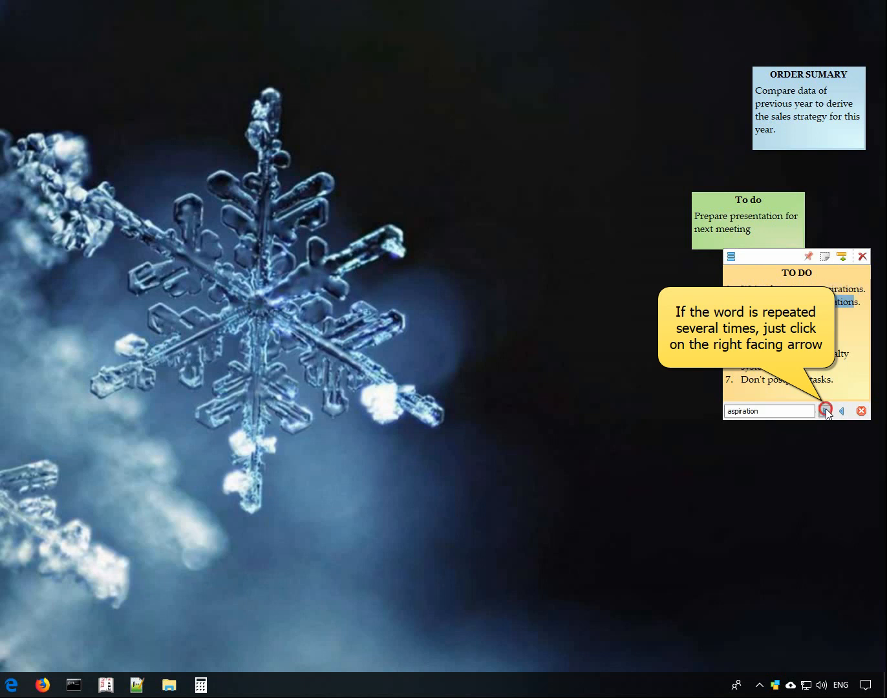
{"action": "left_click", "coordinate": [827, 410]}
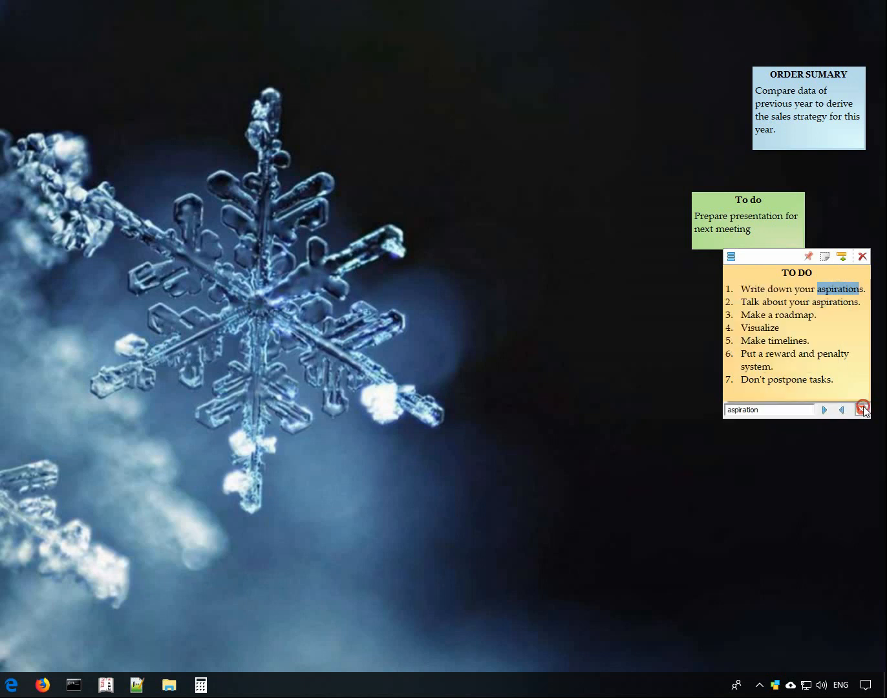
{"action": "left_click", "coordinate": [864, 410]}
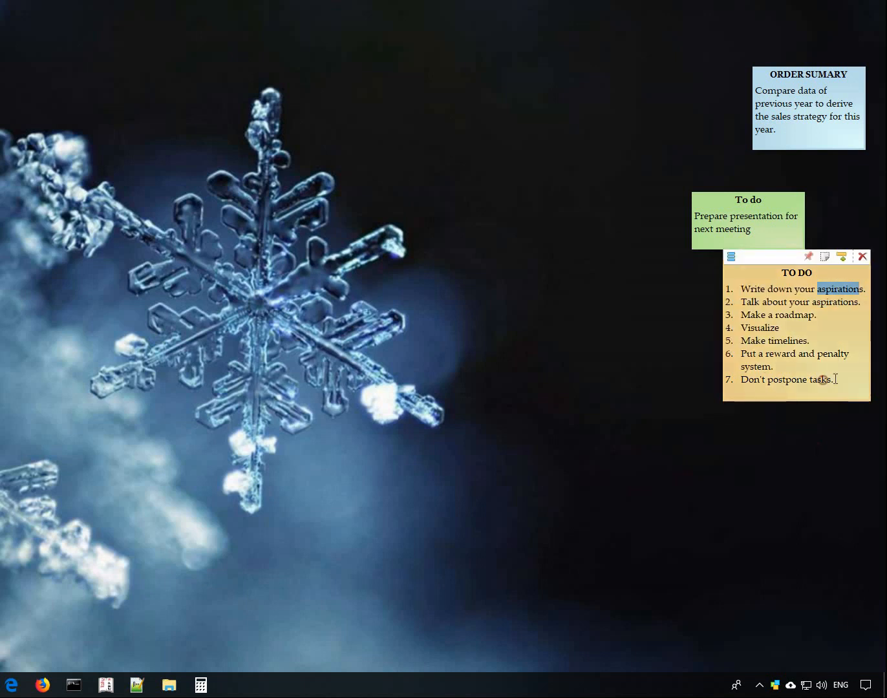
{"action": "left_click", "coordinate": [818, 463]}
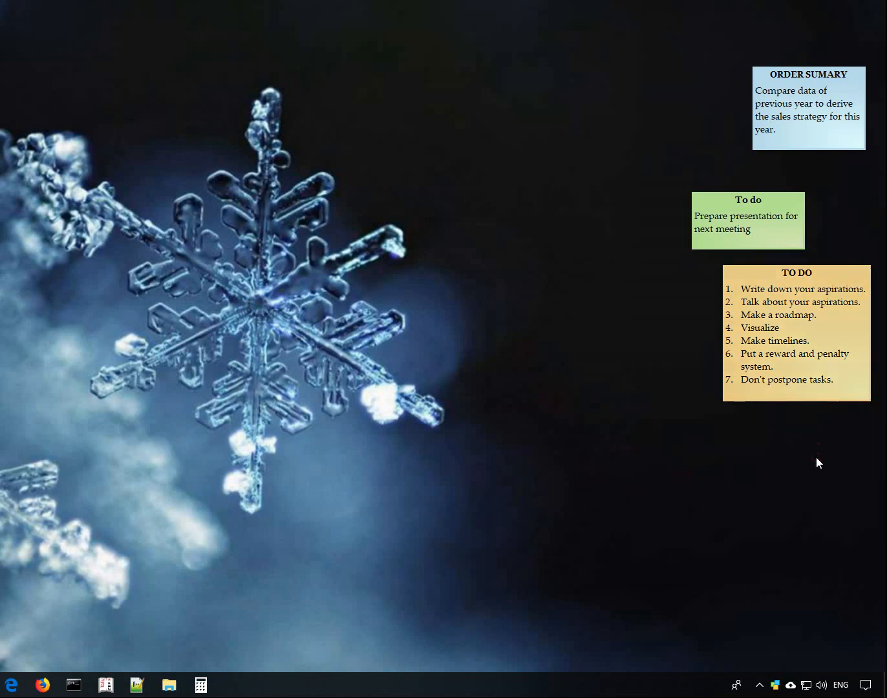